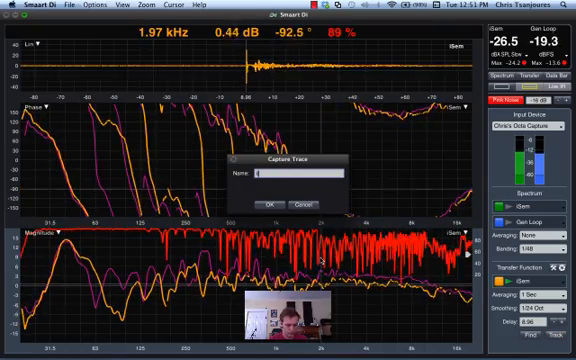
# Name the captured trace 'iSem no eq demo' and store it
pyautogui.write('iSem')
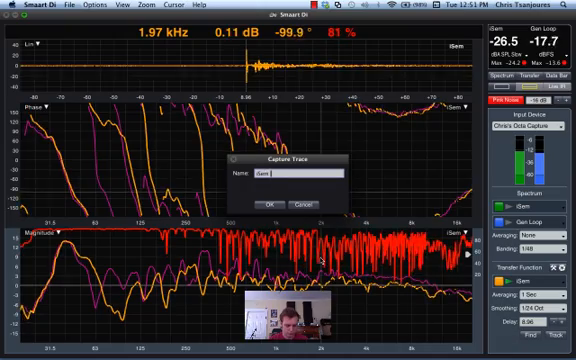
pyautogui.write('N')
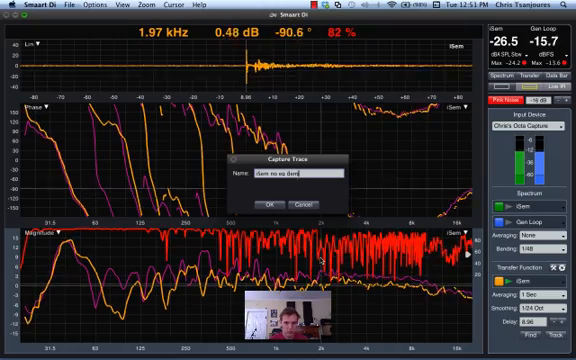
pyautogui.click(268, 204)
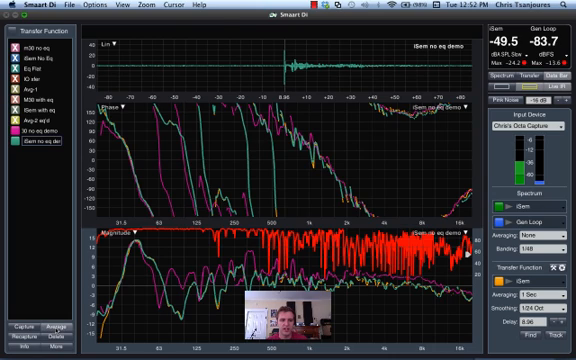
# Average the M30 no eq demo and iSem no eq demo traces into 'Monitor No Eq Ave' in green
pyautogui.click(36, 323)
pyautogui.write('Monitor No Eq A')
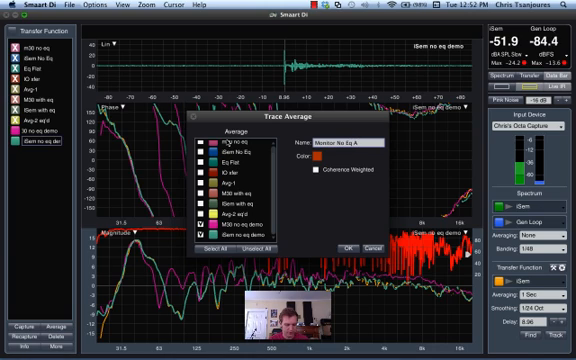
pyautogui.click(321, 160)
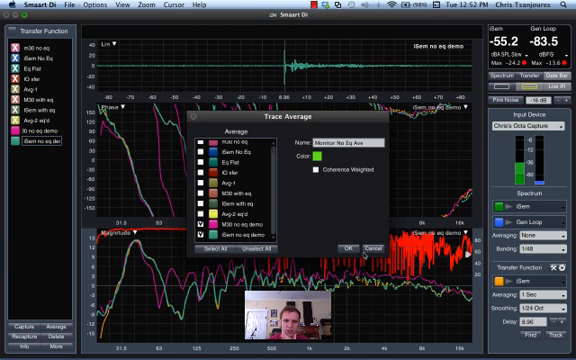
pyautogui.click(347, 246)
pyautogui.write('Eq Compliment')
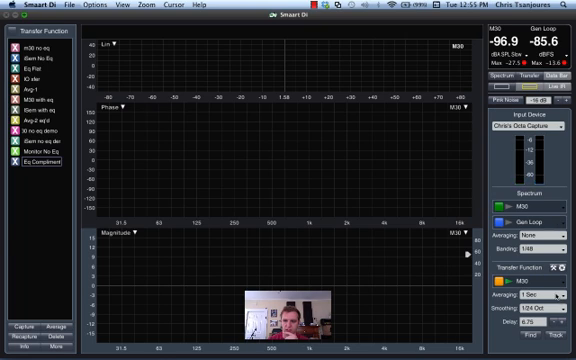
# Measure the M30 mic with pink noise and store it as 'M30 with eq demo'
pyautogui.click(510, 102)
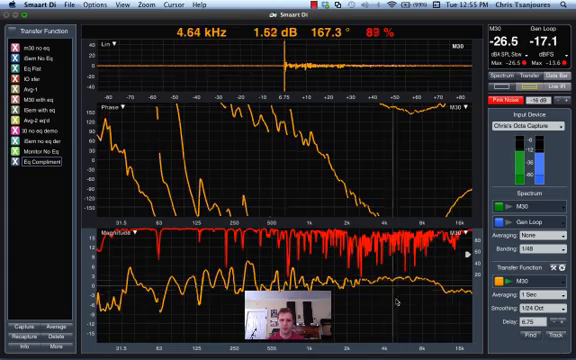
pyautogui.click(20, 299)
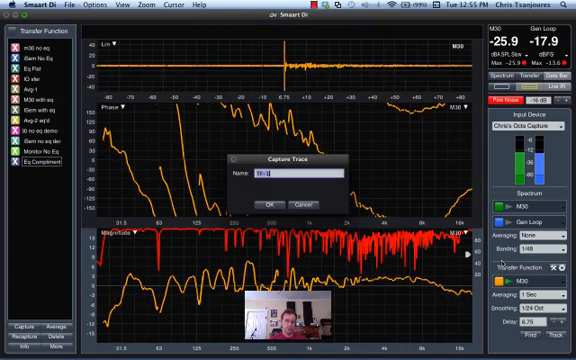
pyautogui.write('M30 with eq de')
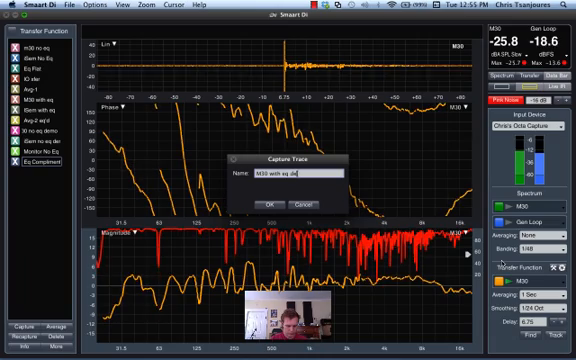
pyautogui.click(269, 197)
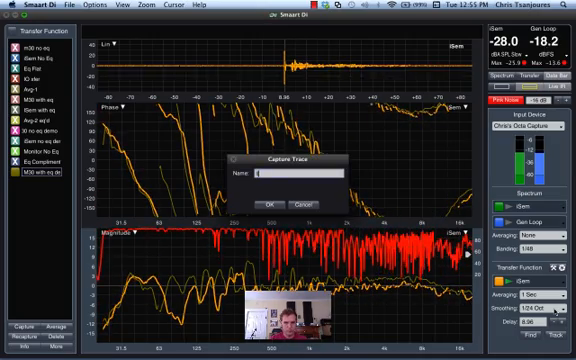
# Capture the iSem mic measurement as 'iSem with eq Demo'
pyautogui.write('iSem')
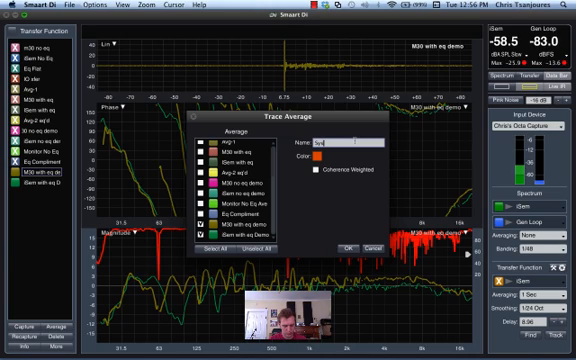
# Name the new average of the two with-EQ traces 'System Ave'
pyautogui.write('System Av')
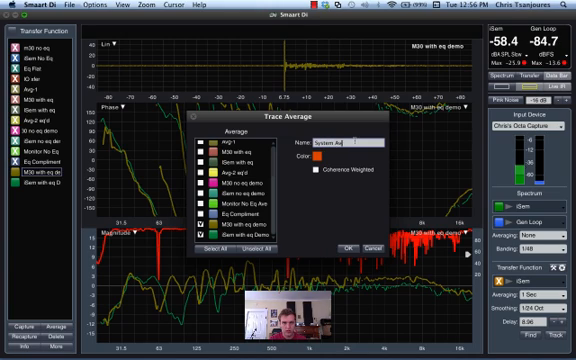